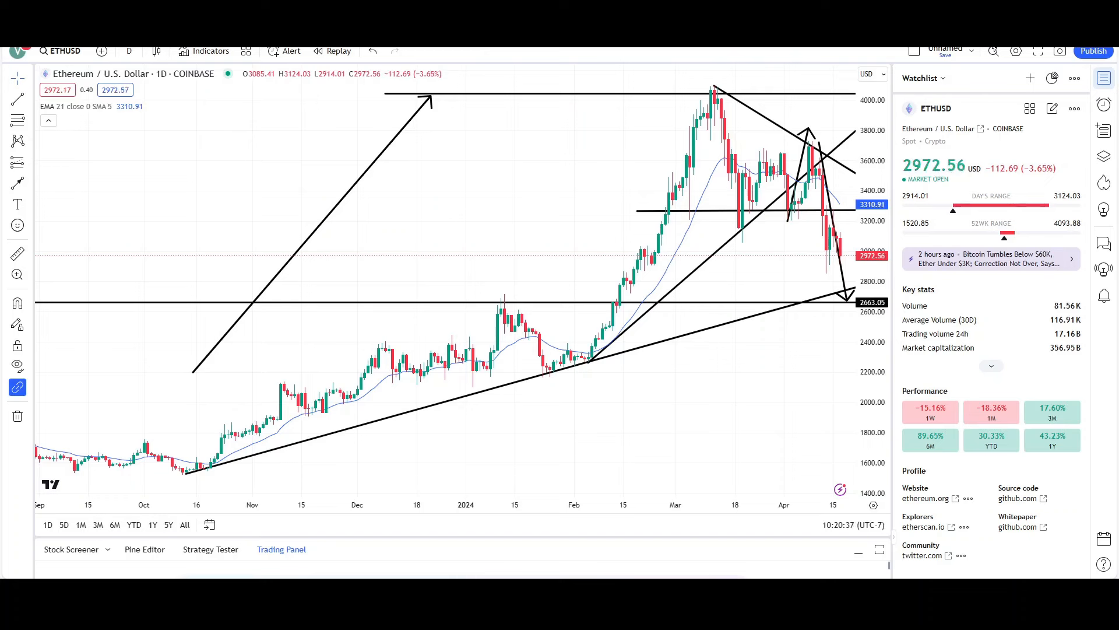
mouse_move(746, 350)
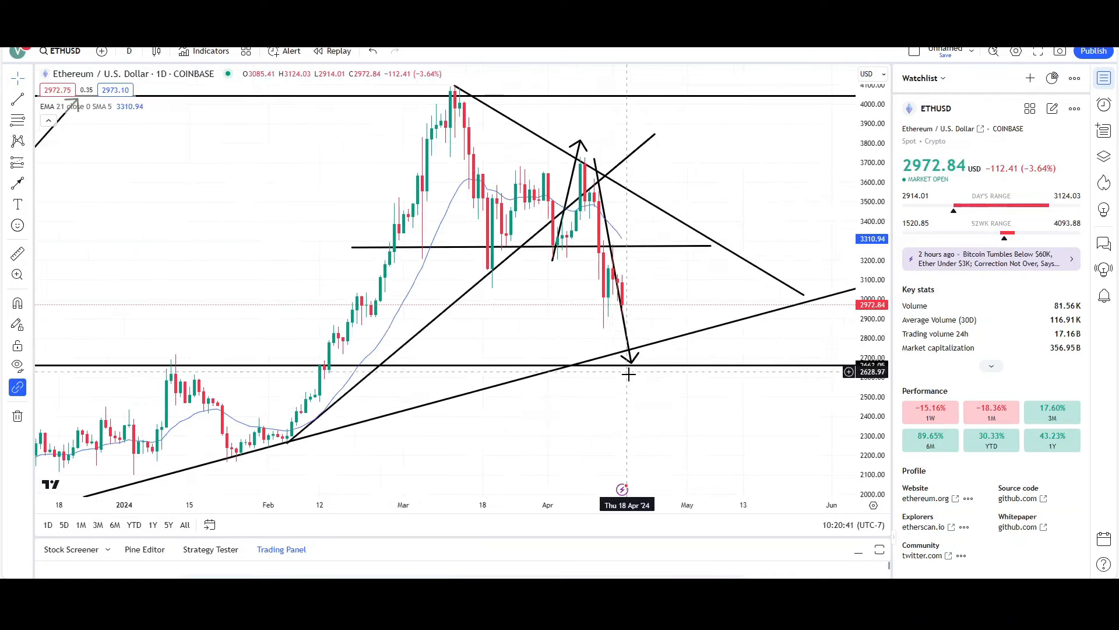
- Scroll the ETHUSD daily chart to bring the April high and 2663 support into view
scroll("down", 3)
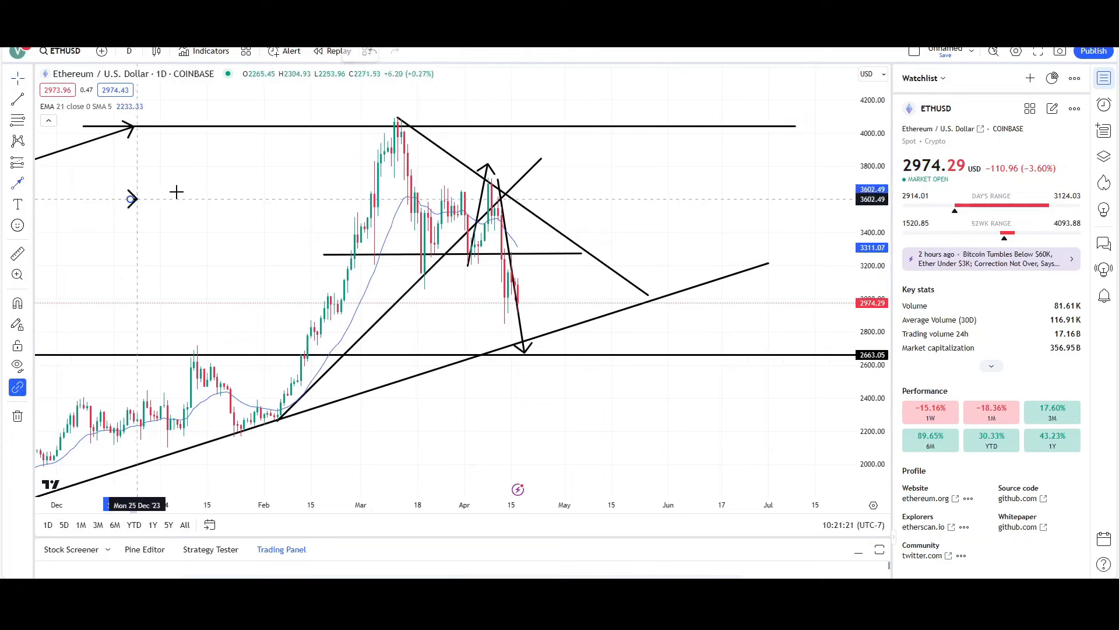
mouse_move(509, 273)
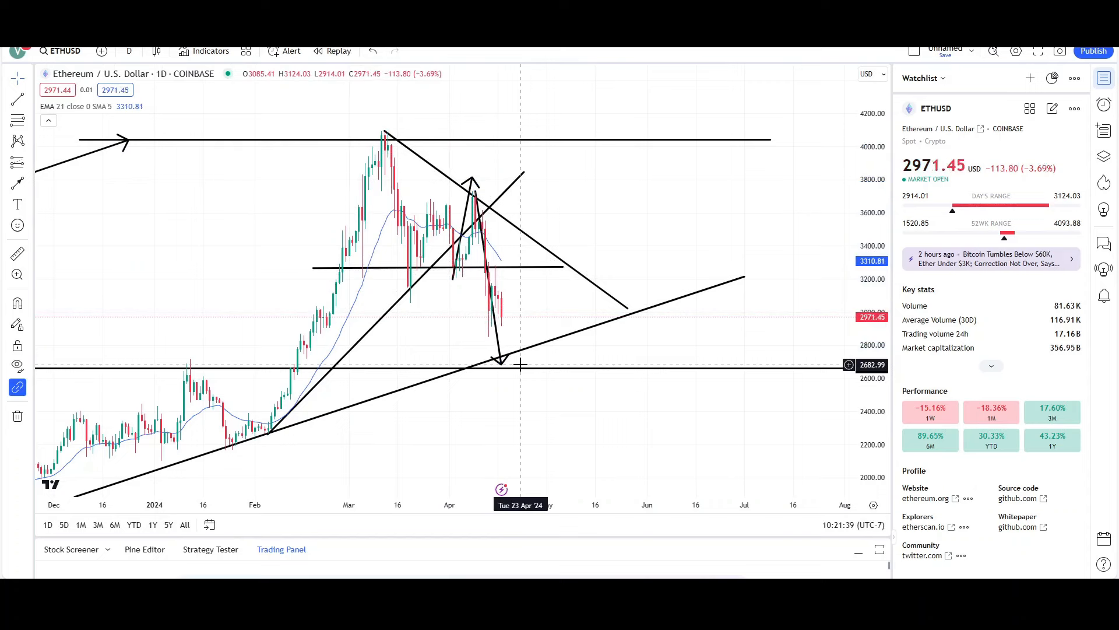
mouse_move(443, 200)
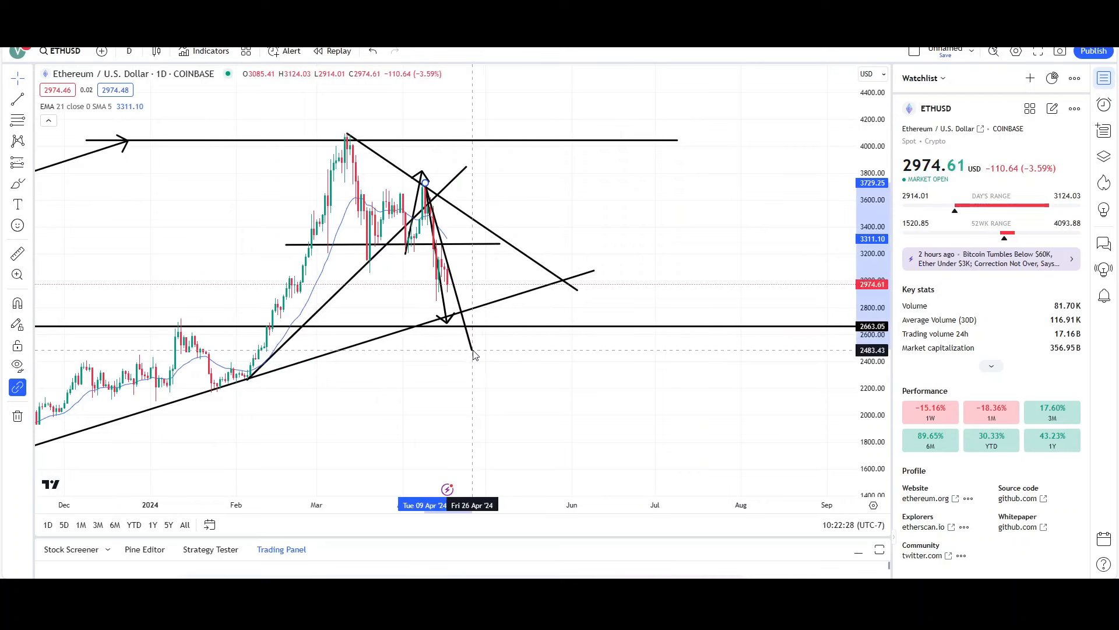
mouse_move(455, 351)
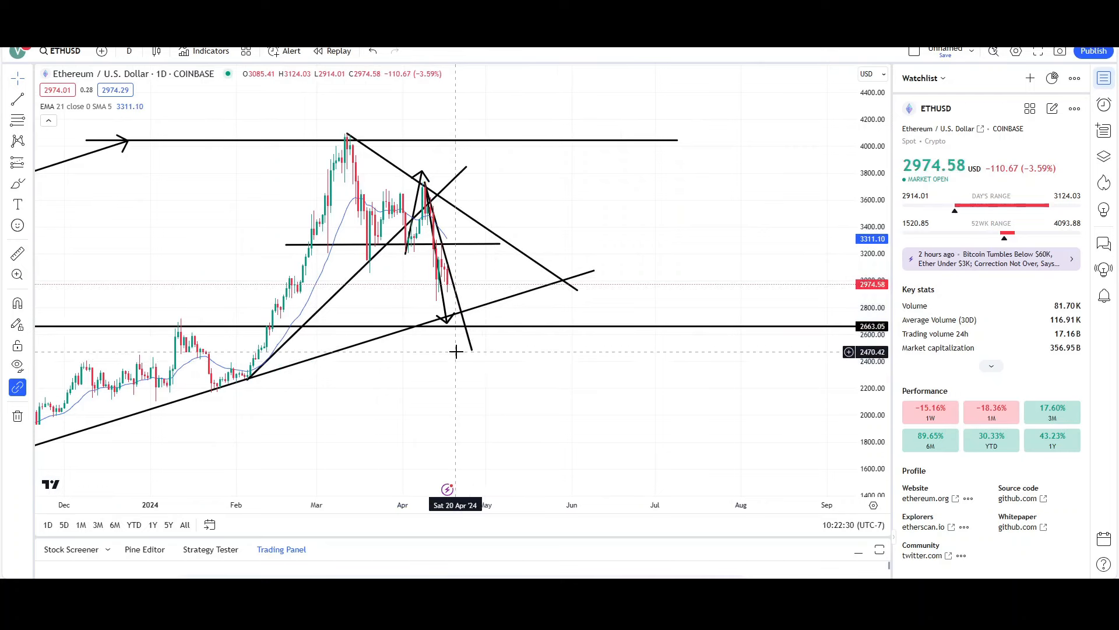
mouse_move(456, 317)
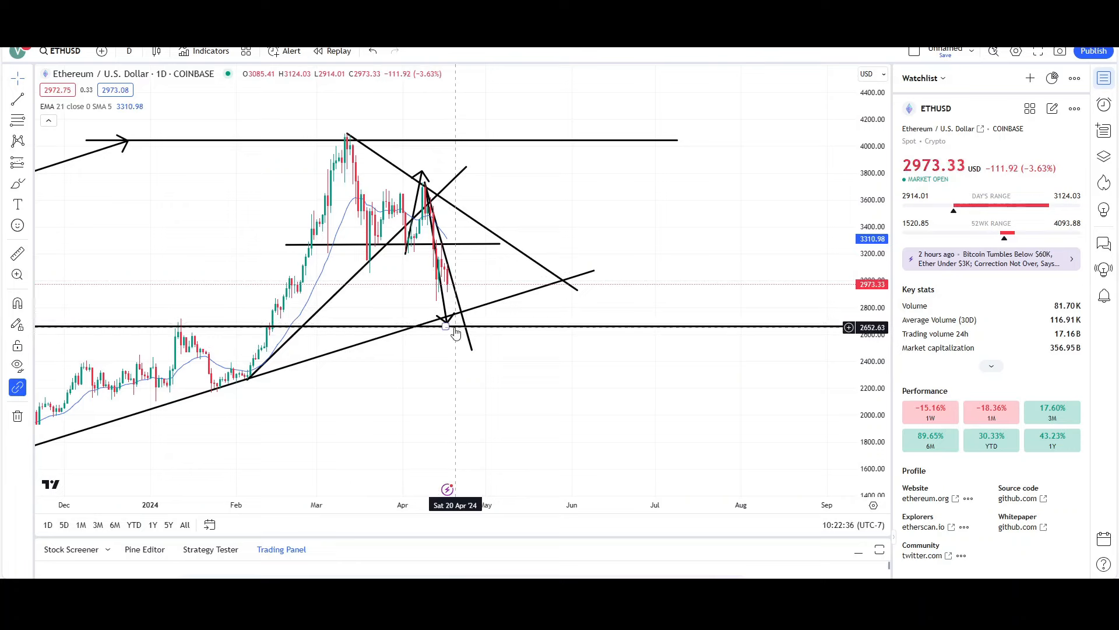
mouse_move(455, 336)
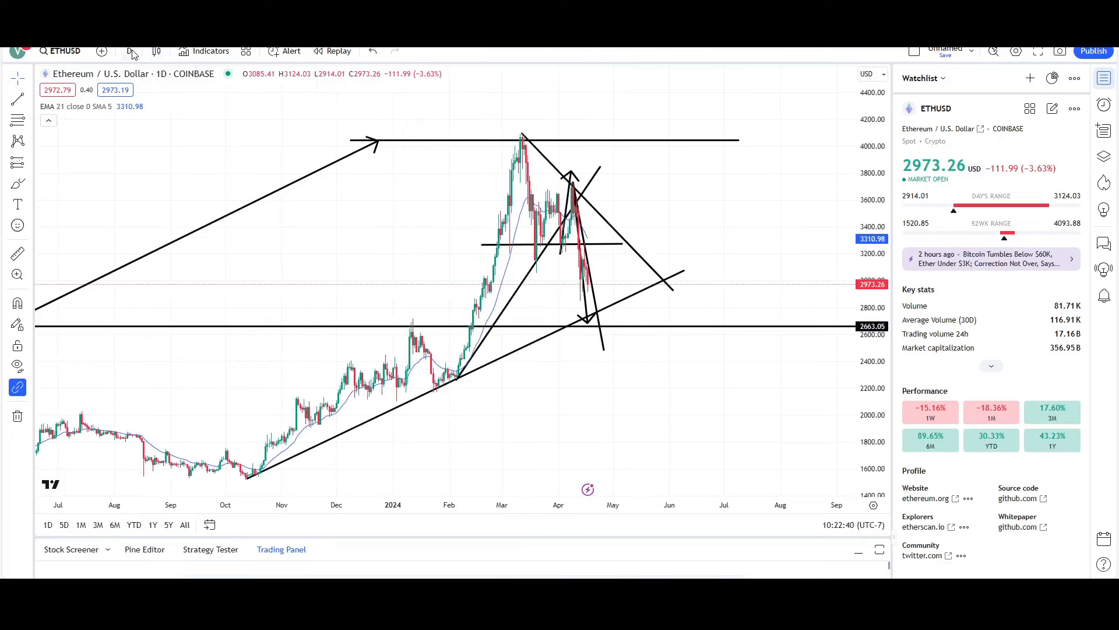
- Open the interval selector to switch the ETHUSD chart to weekly (1W)
left_click(129, 51)
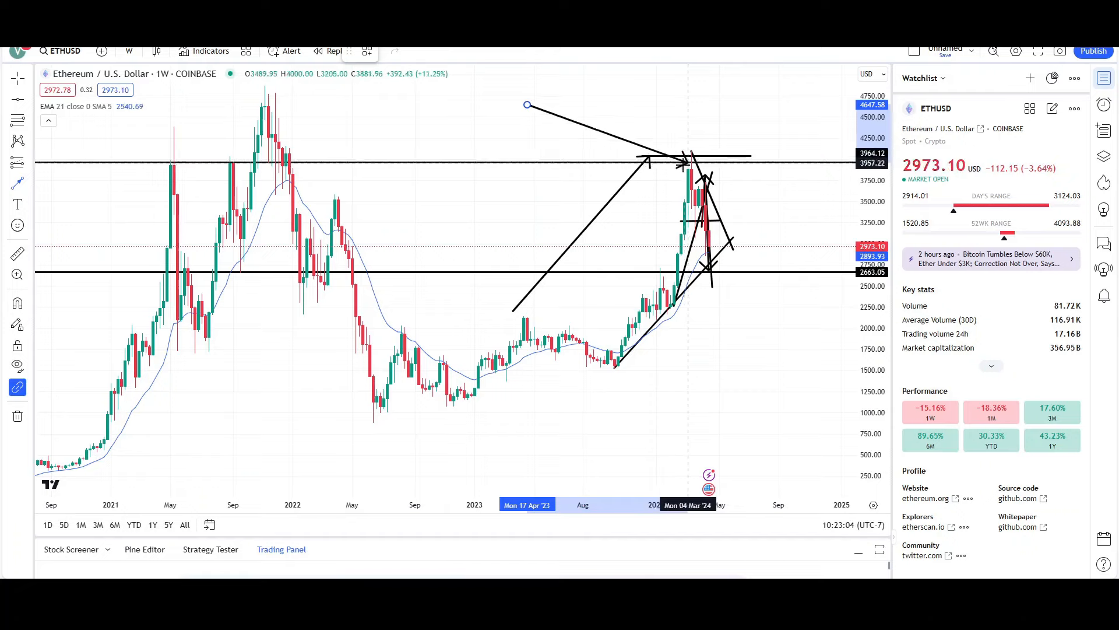
mouse_move(677, 172)
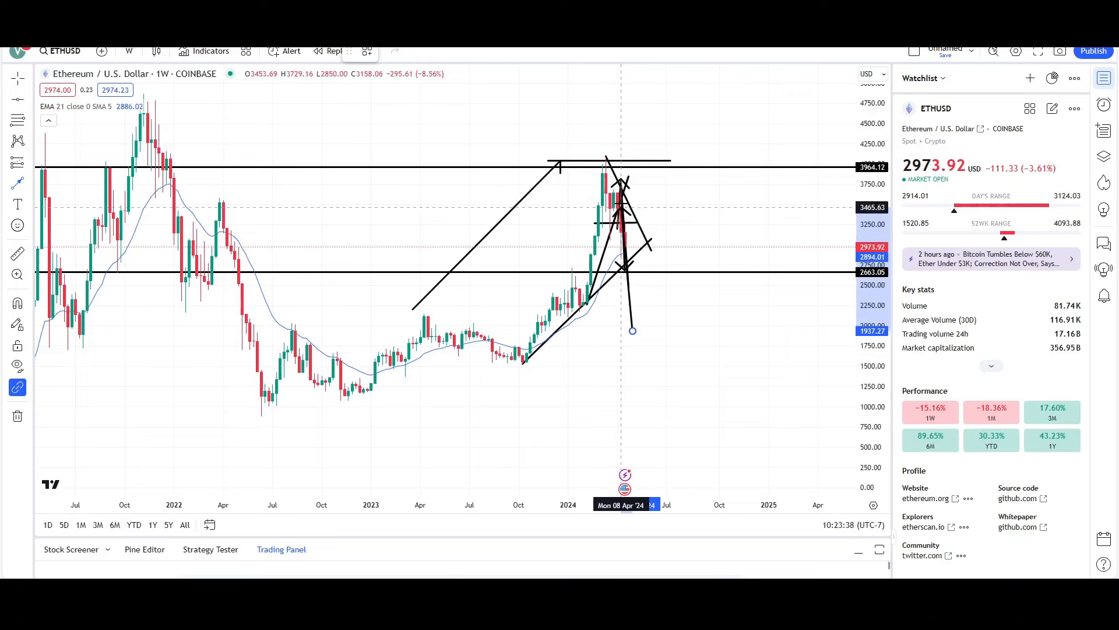
mouse_move(624, 213)
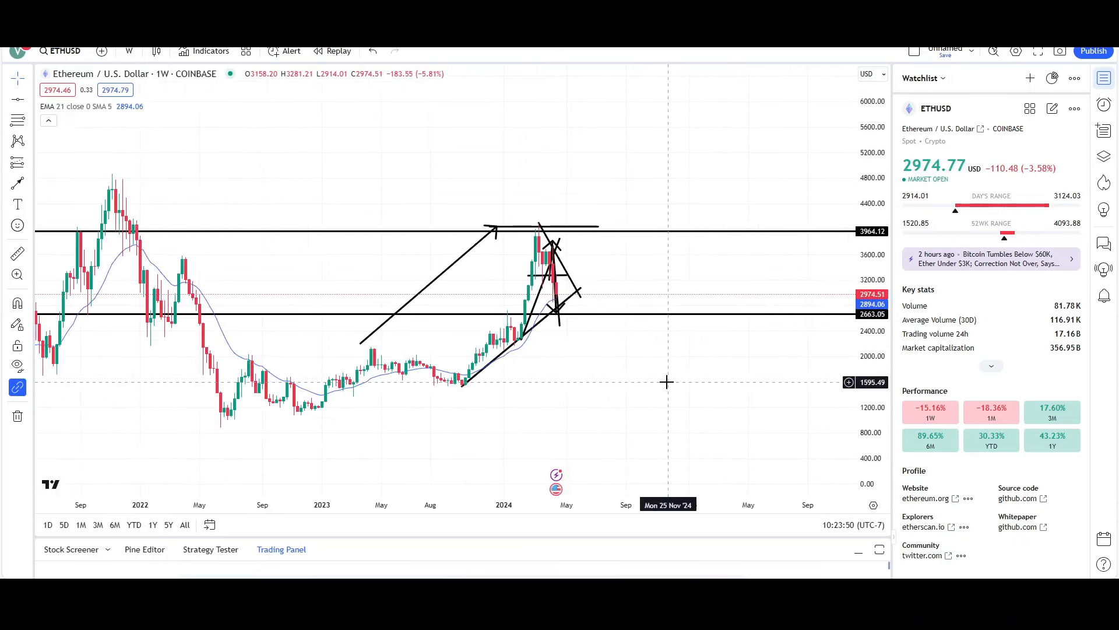
mouse_move(651, 377)
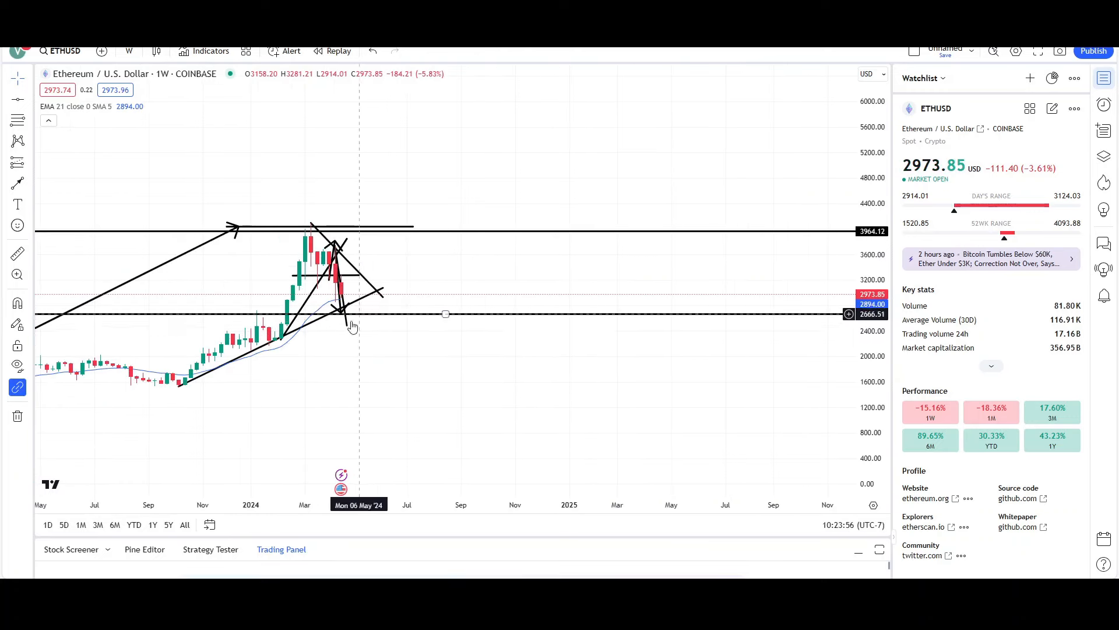
left_click(128, 51)
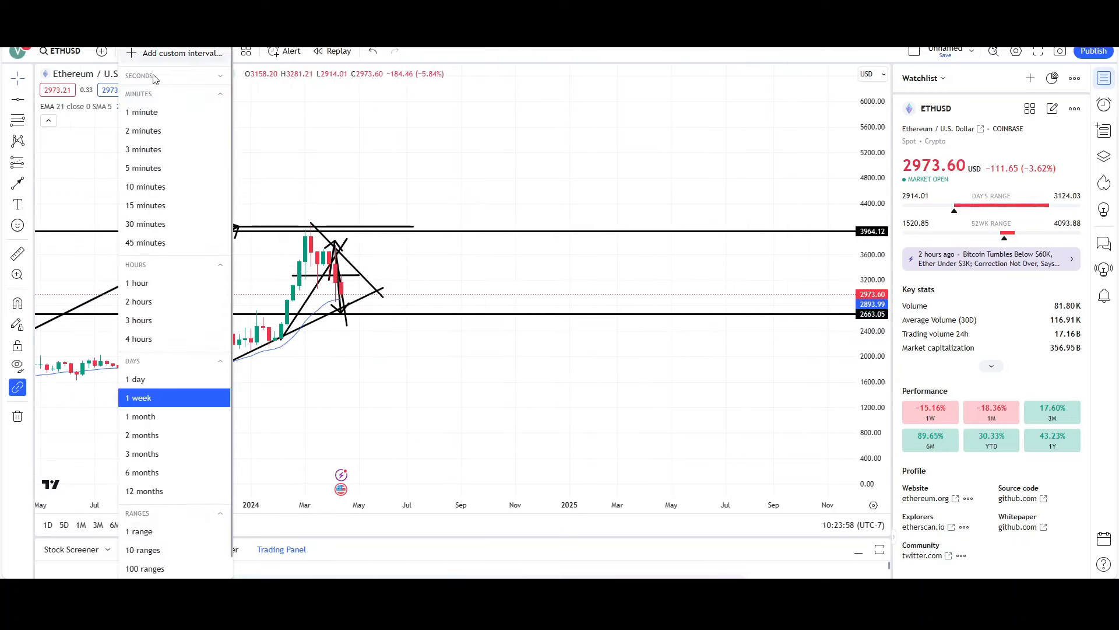
left_click(135, 379)
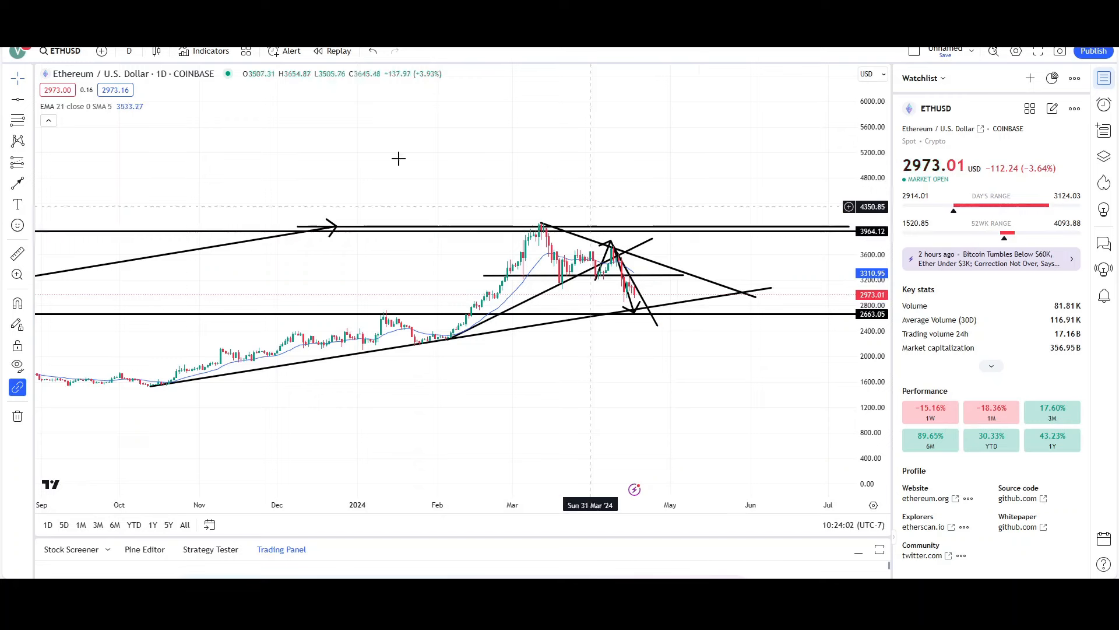
left_click(129, 51)
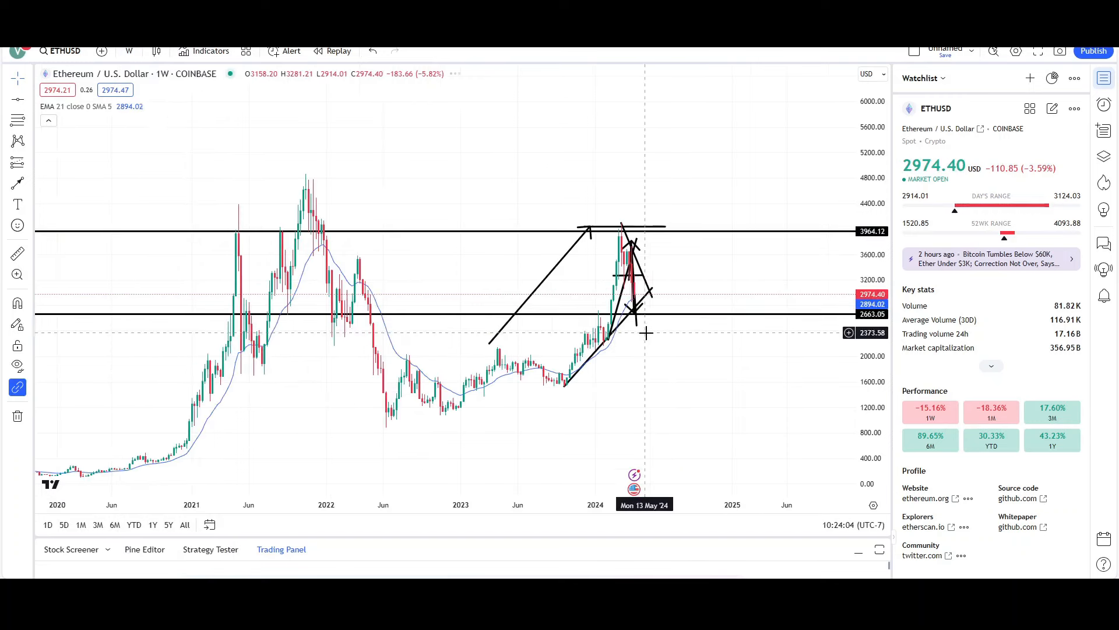